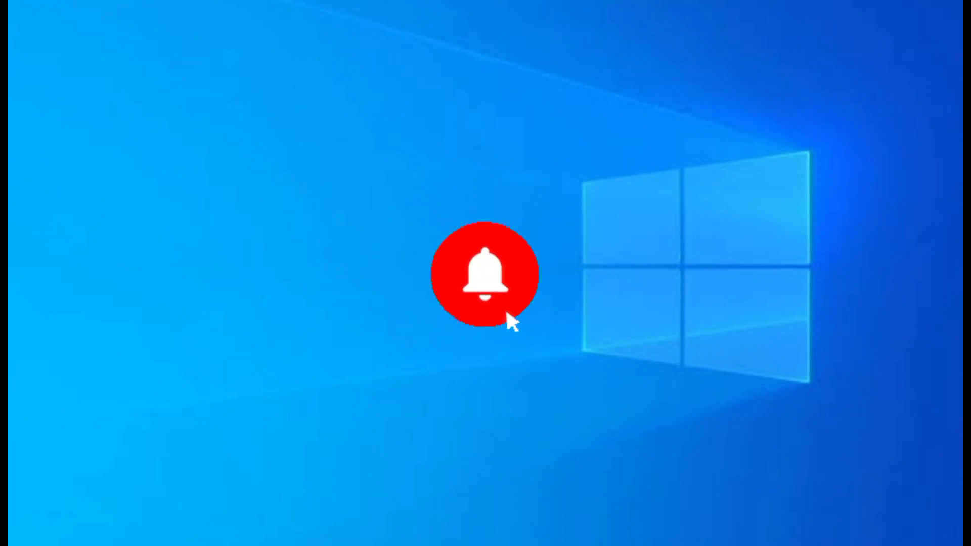
Start the repair of C:\Users\Admin\Desktop\My DATA.rar in Remo Repair RAR
click(485, 274)
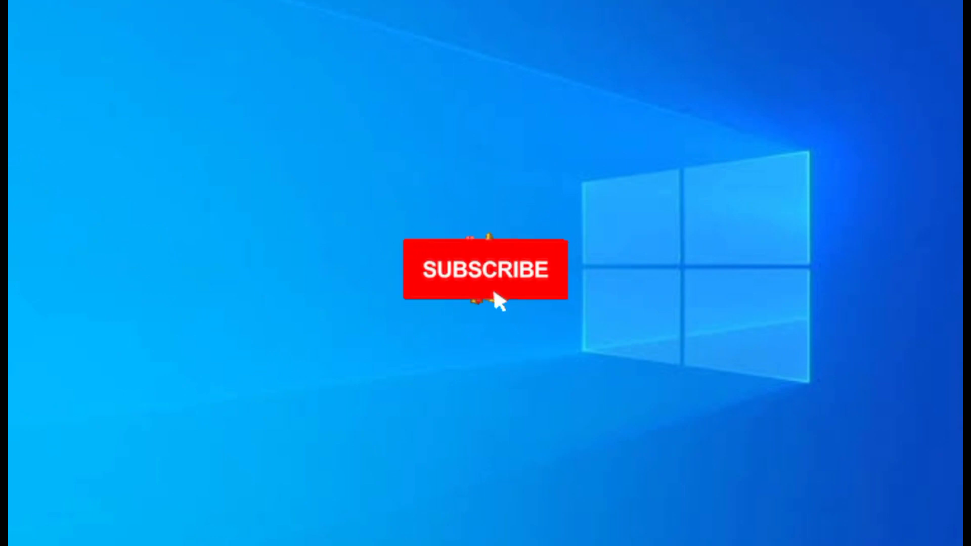
click(485, 269)
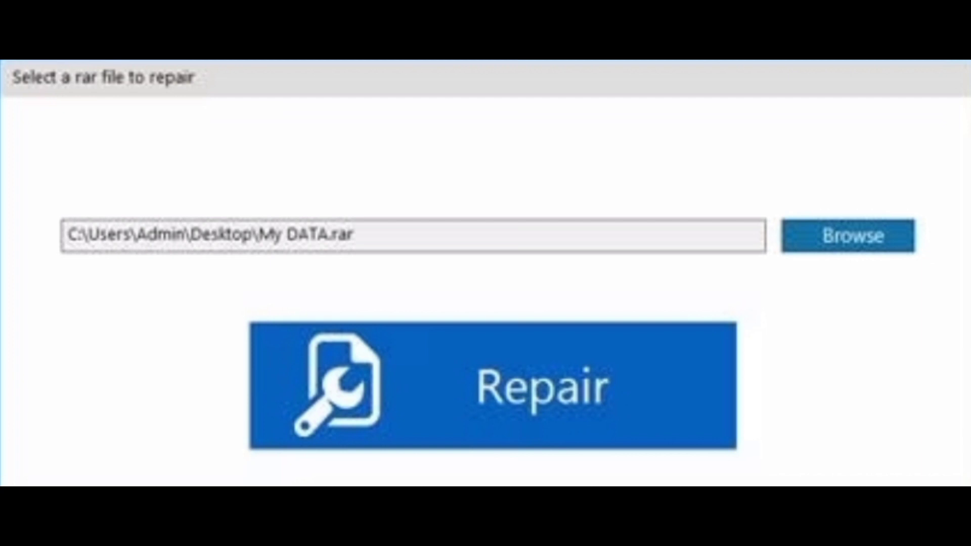
click(492, 384)
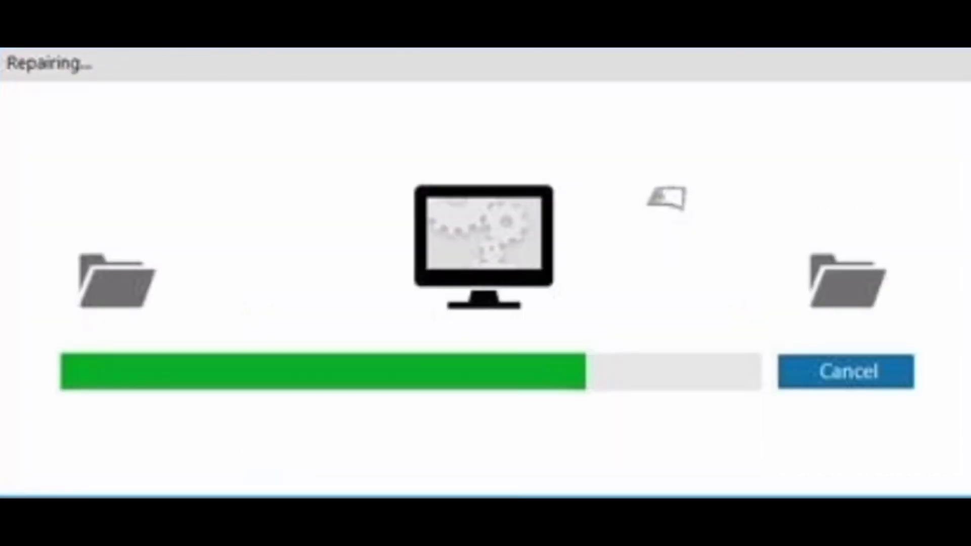